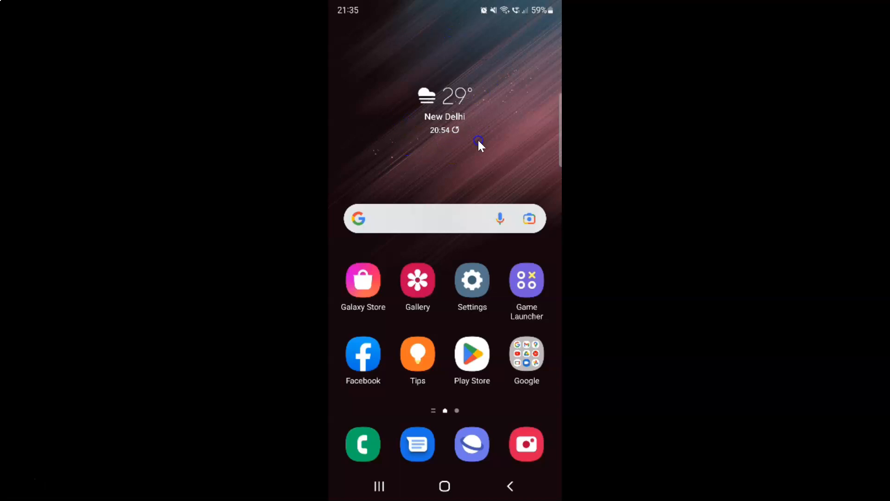
{"action": "mouse_move", "coordinate": [409, 179]}
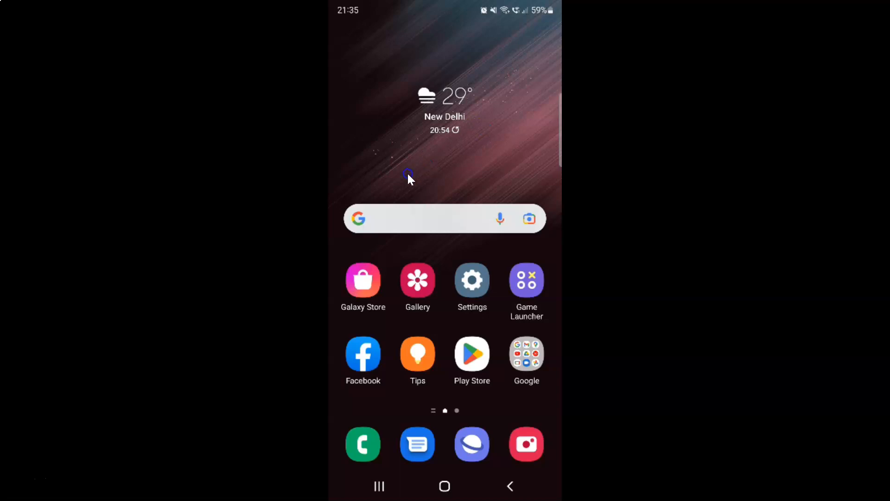
{"action": "mouse_move", "coordinate": [465, 151]}
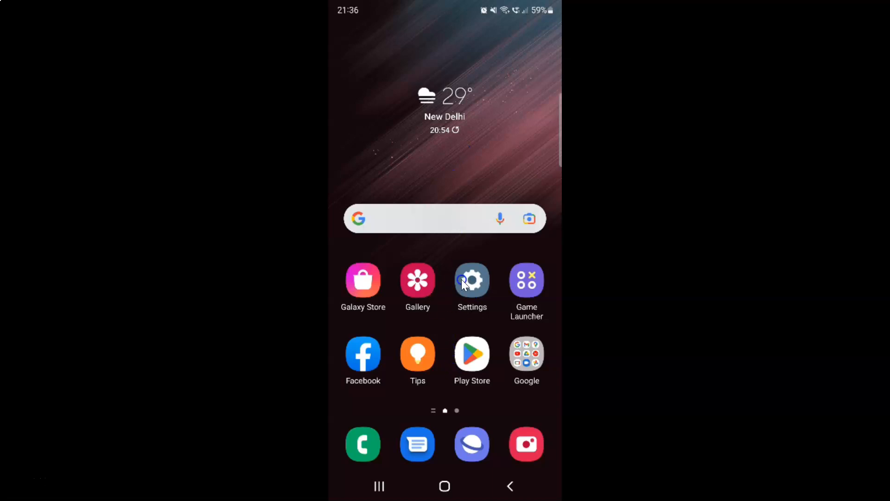
Bring up the app drawer and show the Samsung folder's apps.
{"action": "scroll", "scroll_direction": "up", "scroll_amount": 3}
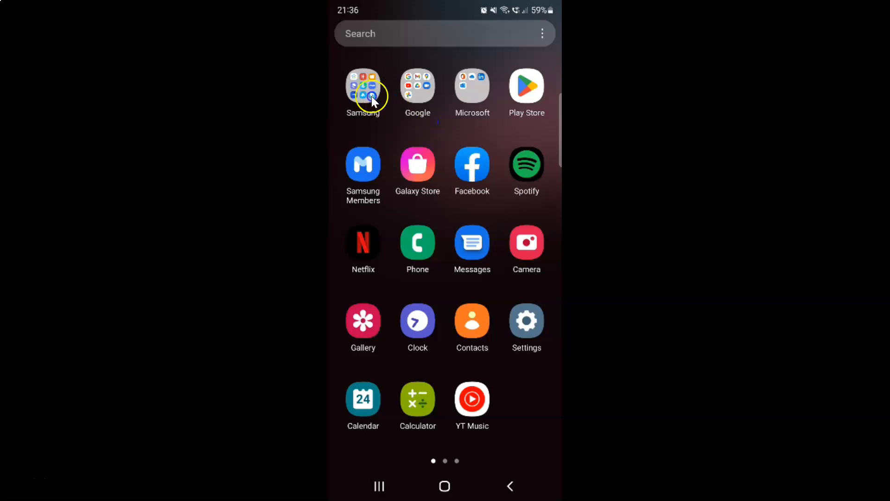
{"action": "left_click", "coordinate": [363, 89]}
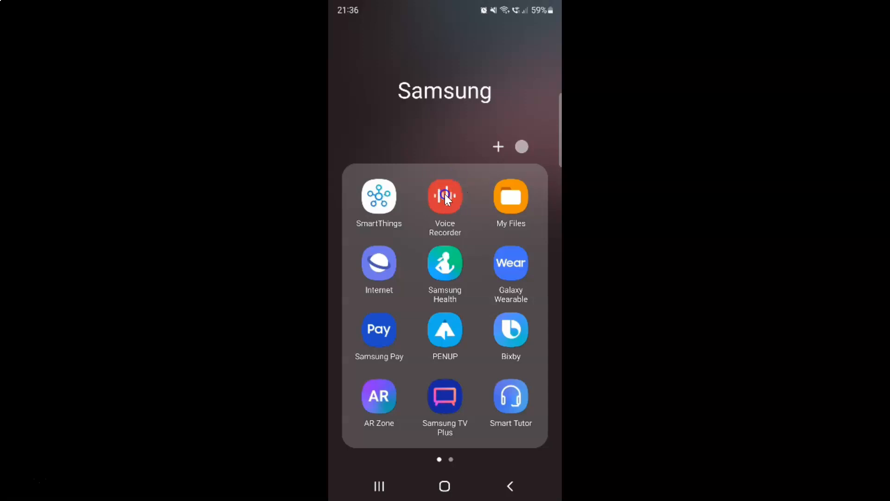
Launch Voice Recorder and reveal its Trash and Settings options.
{"action": "left_click", "coordinate": [445, 196]}
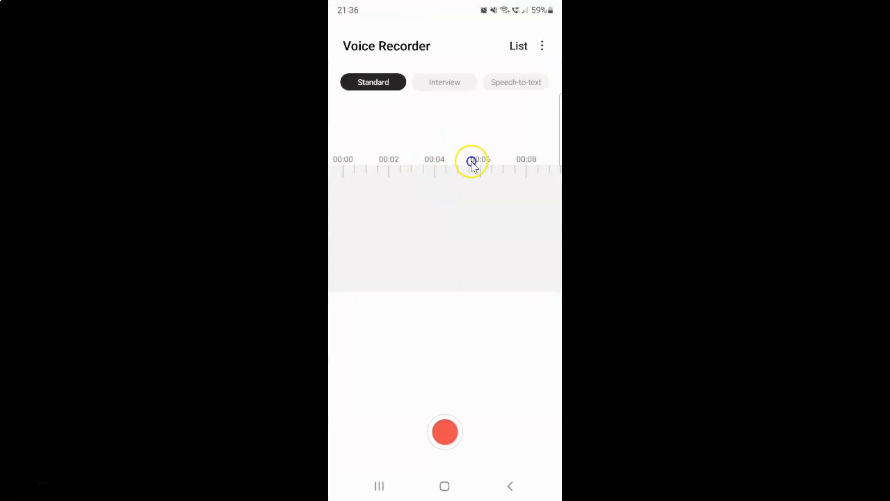
{"action": "mouse_move", "coordinate": [537, 125]}
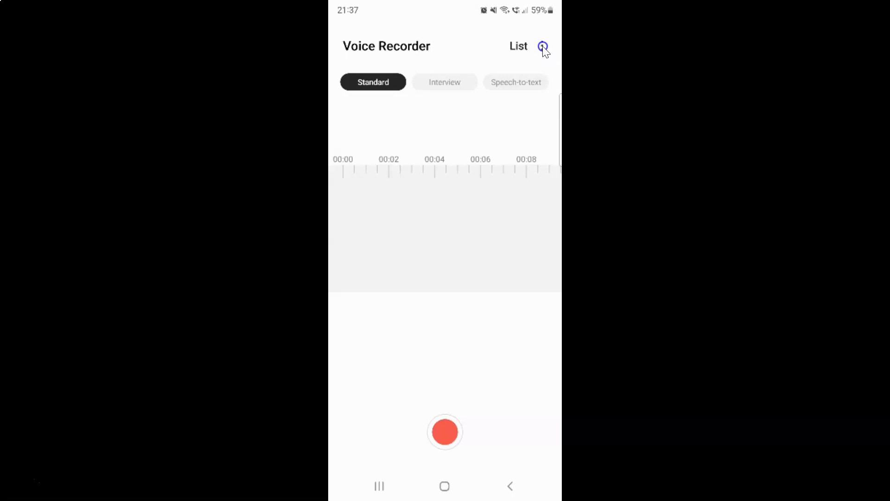
{"action": "left_click", "coordinate": [543, 47]}
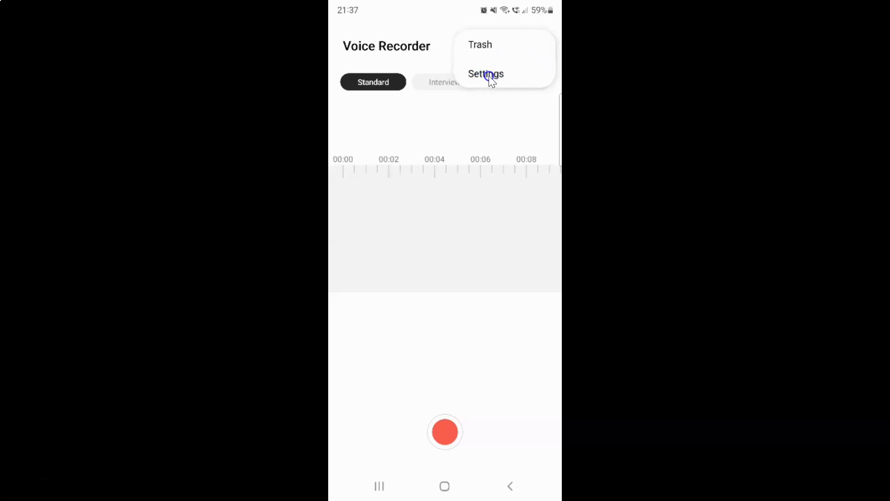
Go to the Voice Recorder settings page with call blocking still off.
{"action": "left_click", "coordinate": [485, 74]}
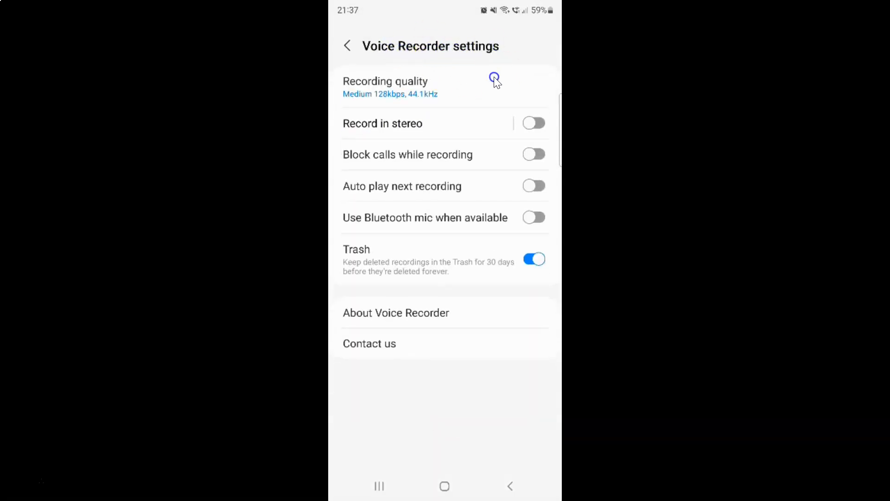
{"action": "mouse_move", "coordinate": [499, 120]}
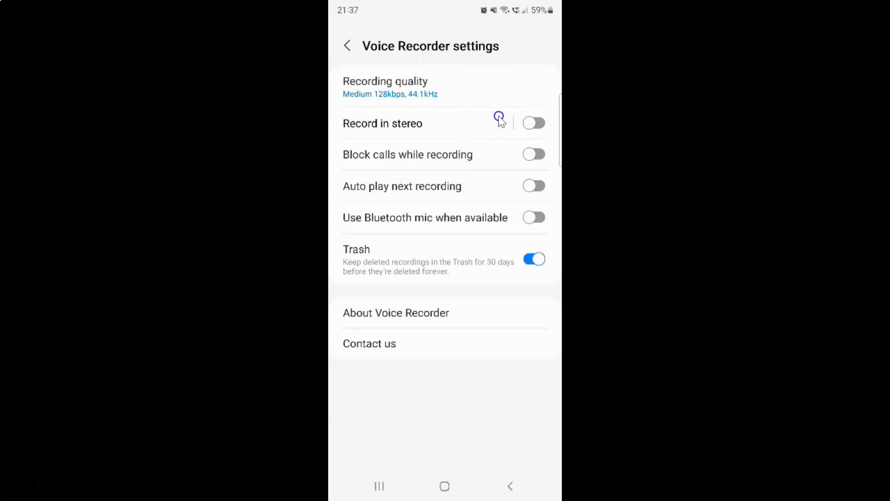
{"action": "mouse_move", "coordinate": [353, 165]}
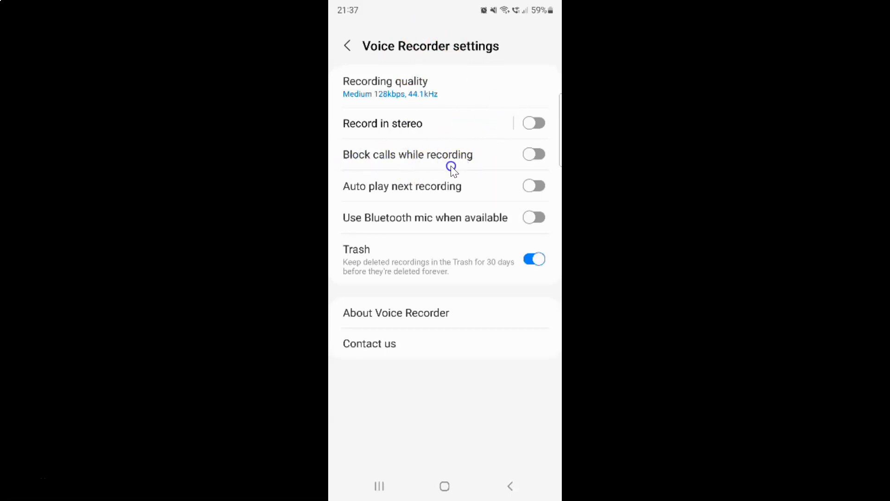
{"action": "mouse_move", "coordinate": [445, 165]}
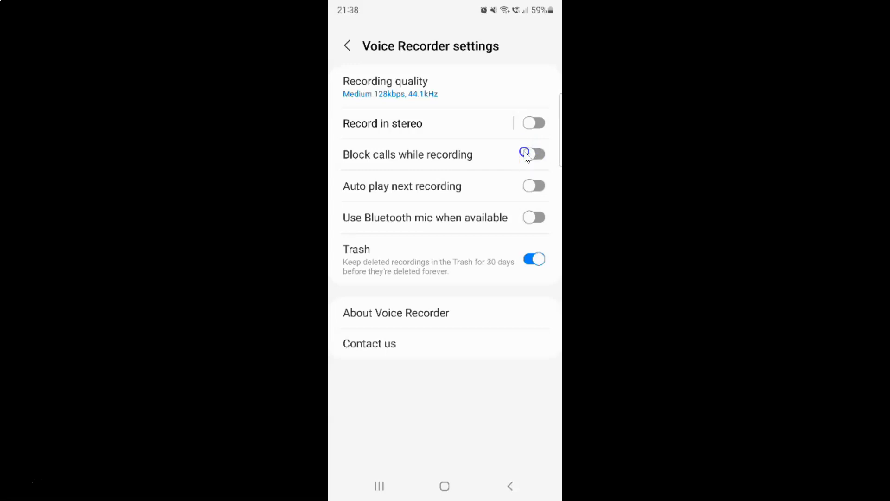
{"action": "left_click", "coordinate": [534, 154]}
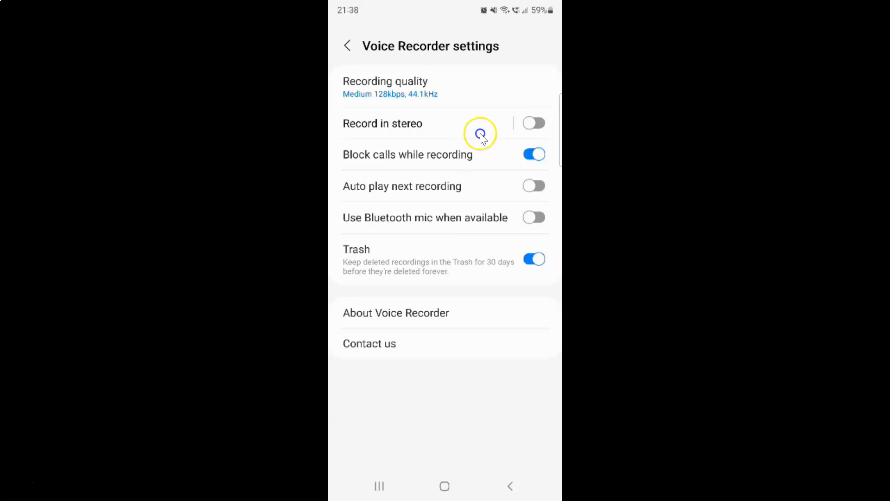
{"action": "mouse_move", "coordinate": [451, 146]}
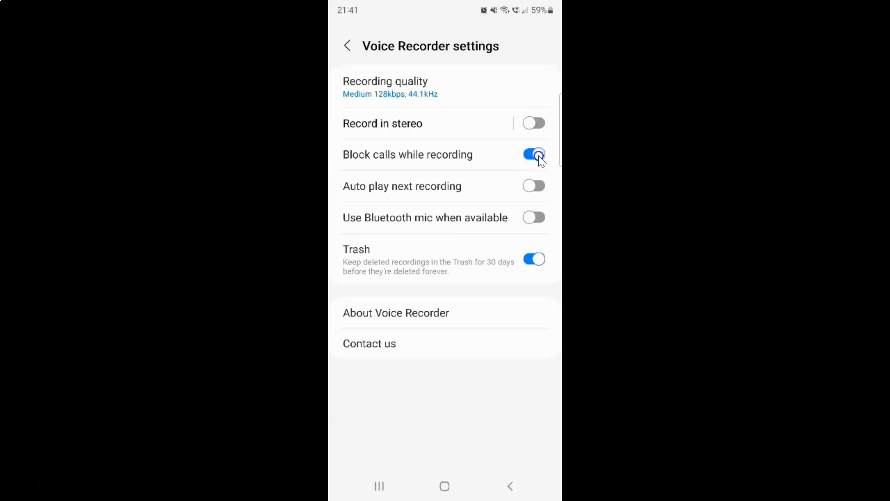
{"action": "left_click", "coordinate": [534, 154]}
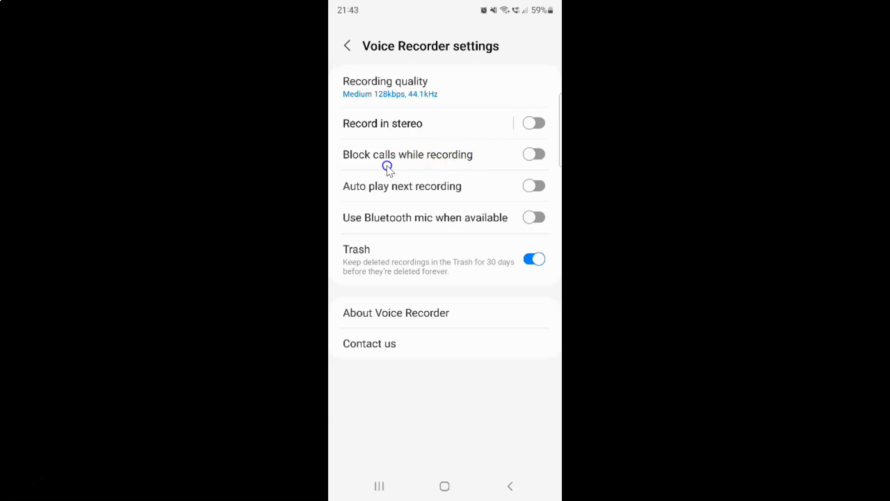
{"action": "mouse_move", "coordinate": [469, 161]}
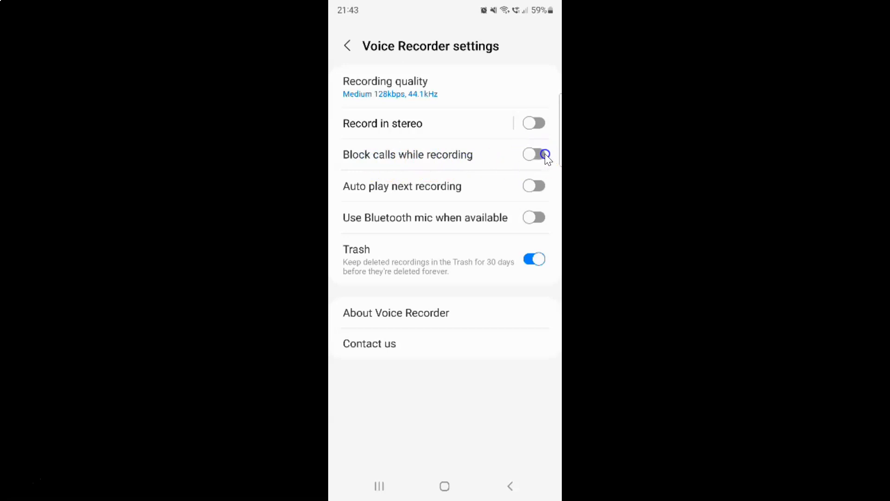
{"action": "left_click", "coordinate": [534, 154]}
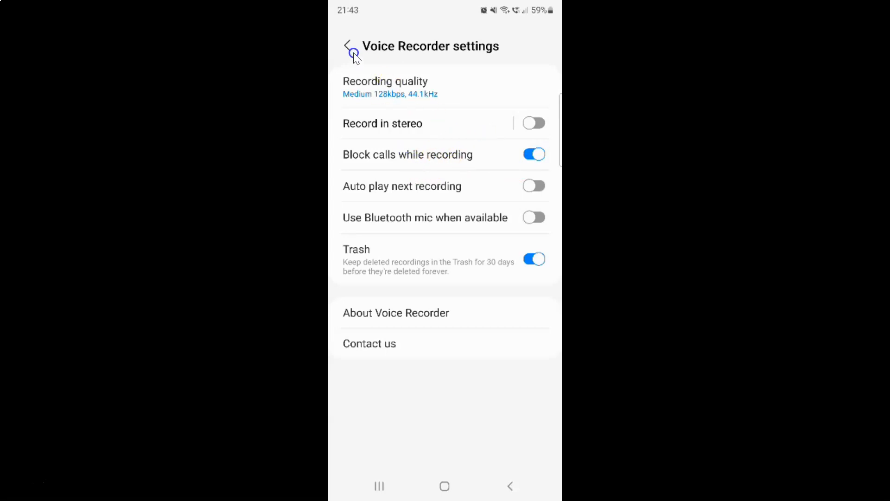
Return to the Standard recording screen, keeping Block calls while recording on.
{"action": "left_click", "coordinate": [350, 47]}
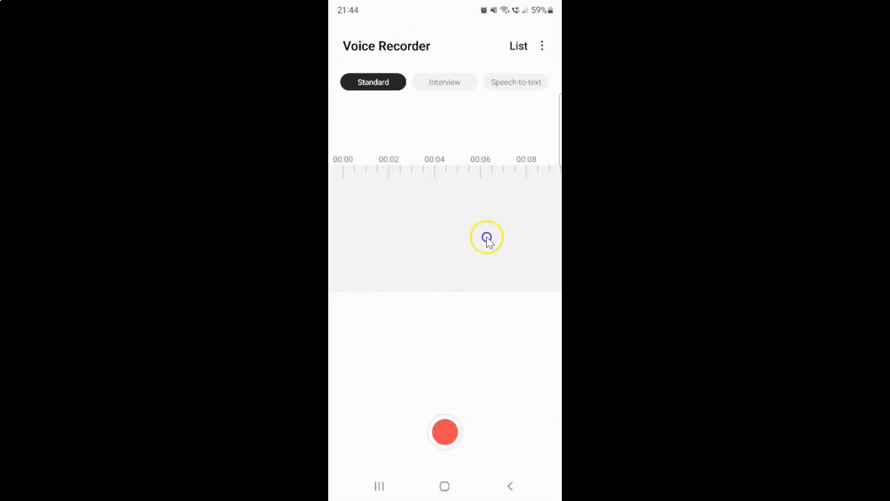
{"action": "mouse_move", "coordinate": [495, 292]}
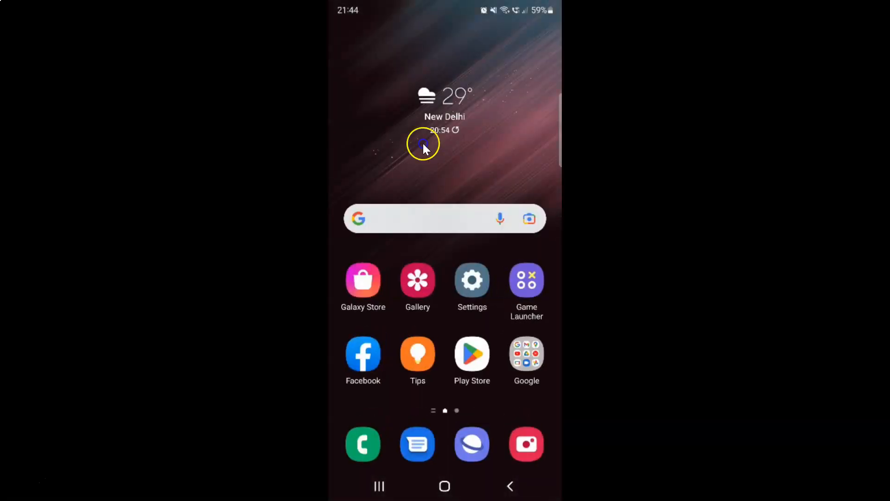
{"action": "mouse_move", "coordinate": [492, 150]}
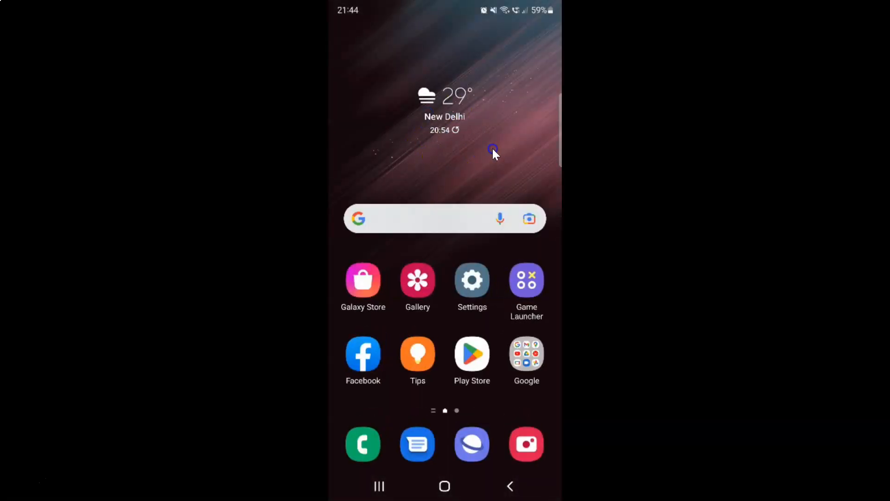